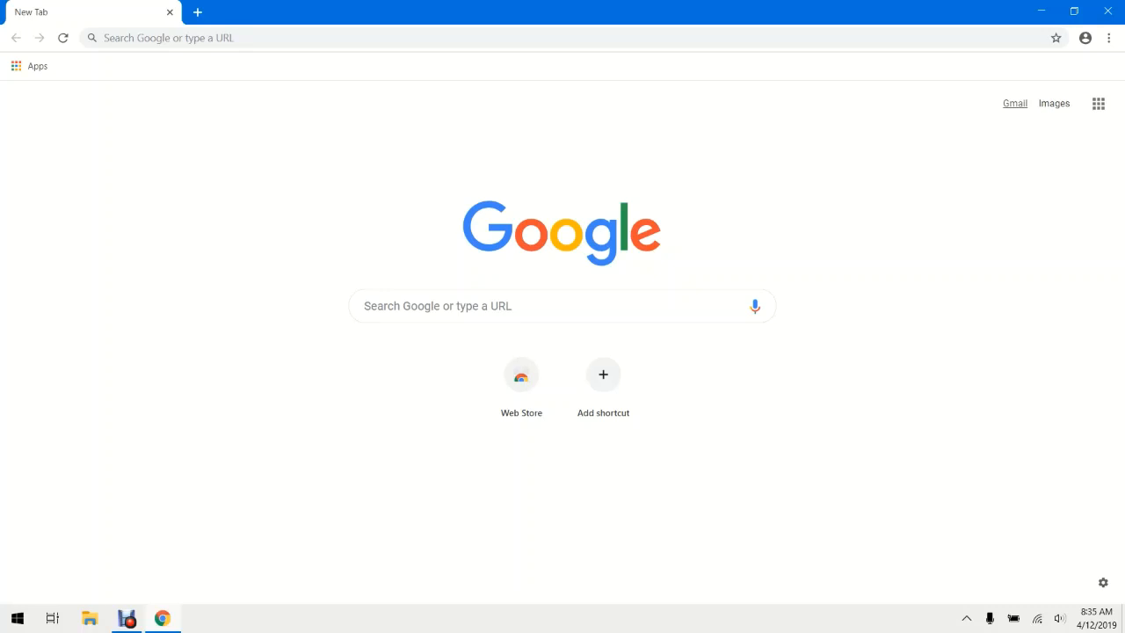
mouse_move(1097, 103)
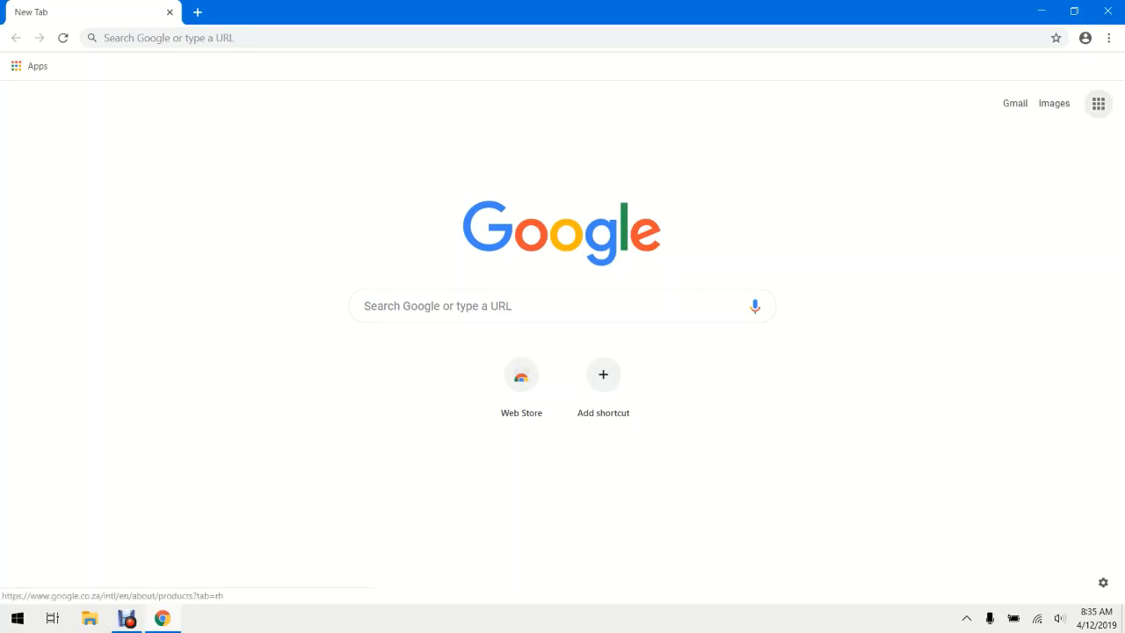
mouse_move(1098, 103)
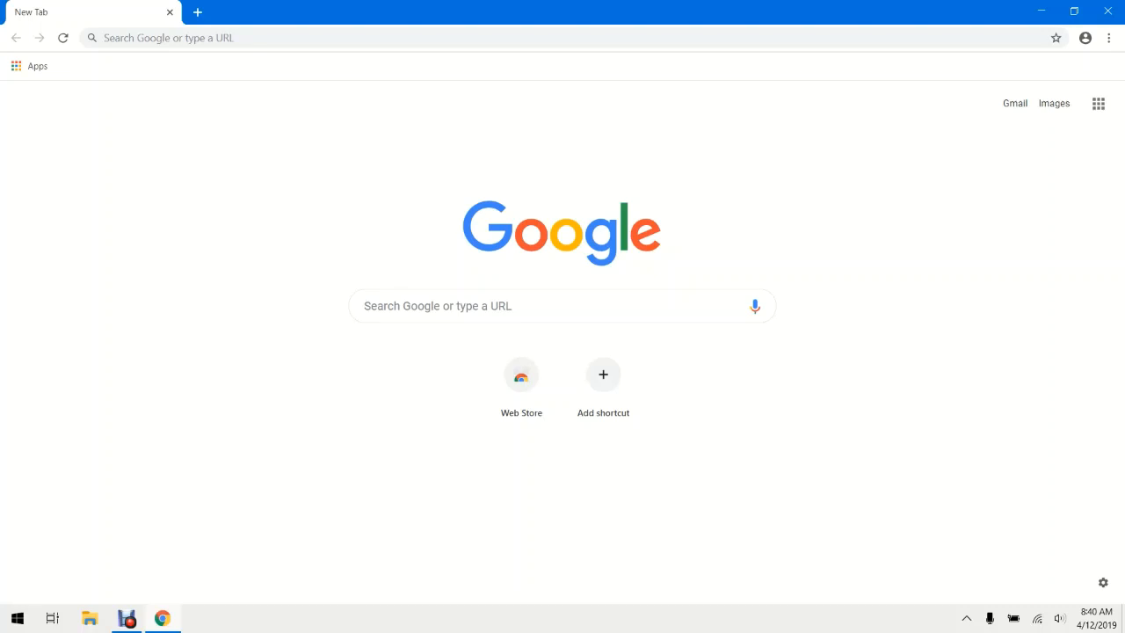
Point the new tab at chrome://settings/clearBrowserData from the address bar.
key("F11")
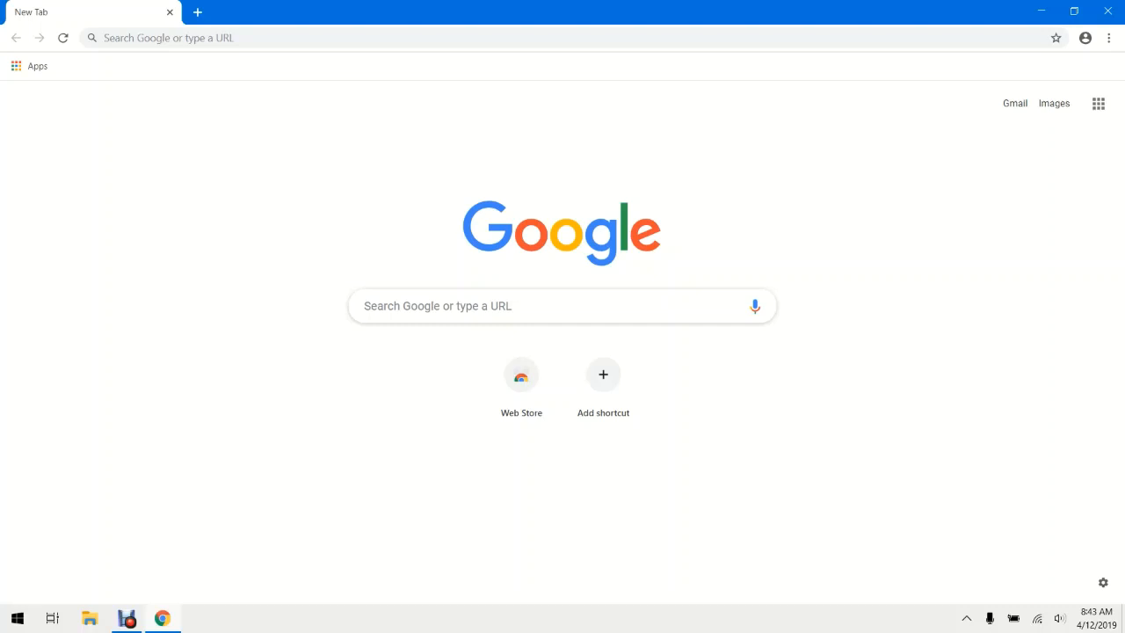
left_click(1108, 38)
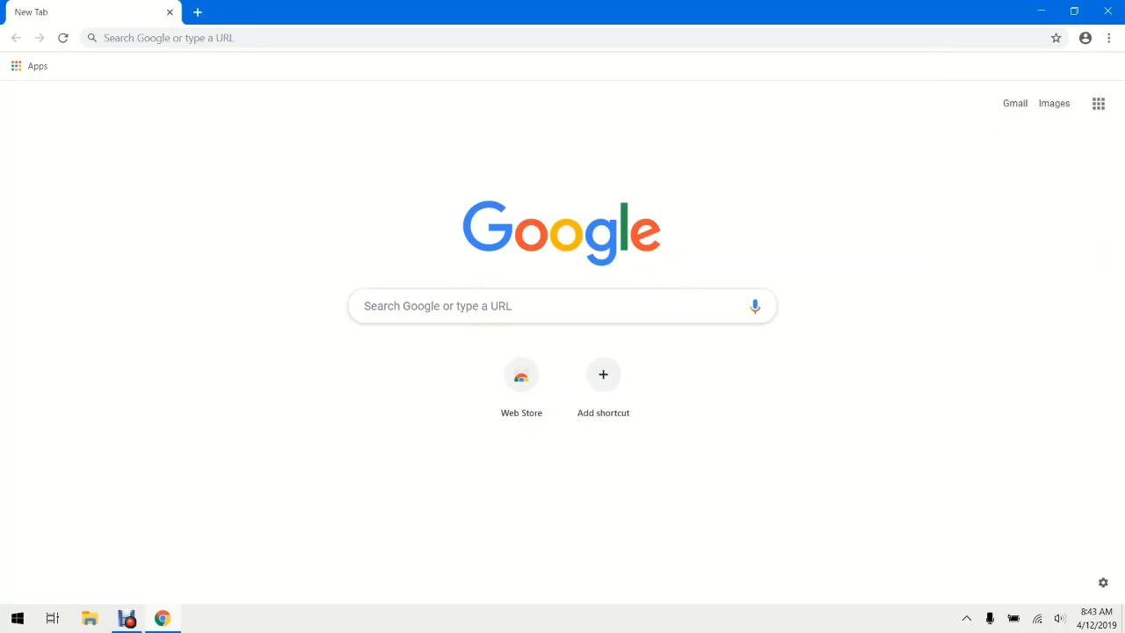
left_click(1109, 37)
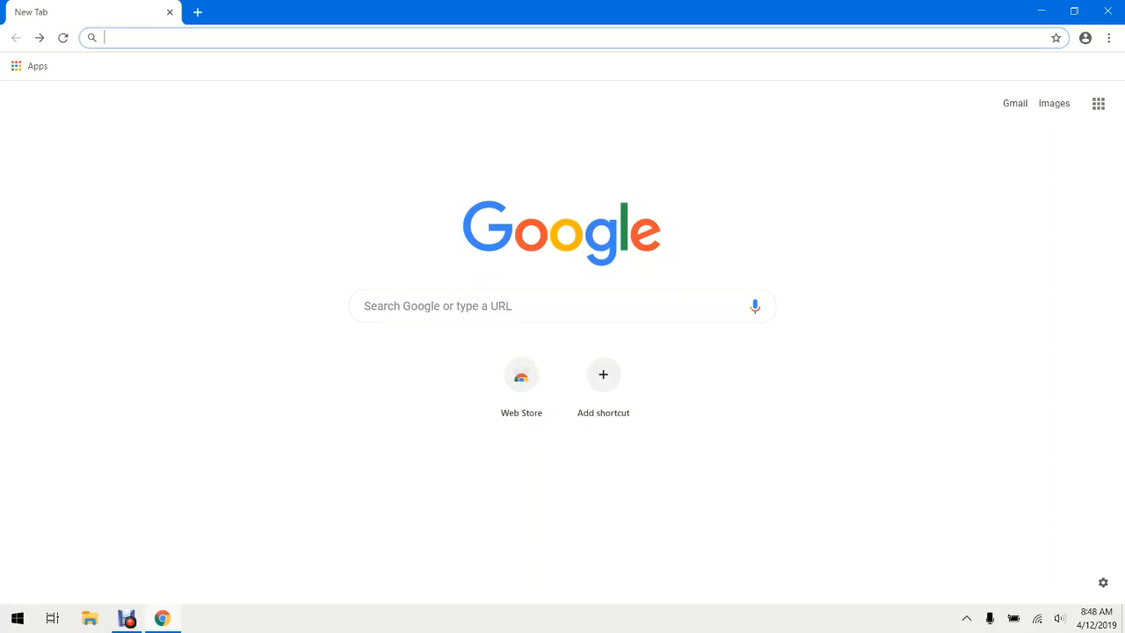
type("chrome://settings/clearBrowserData")
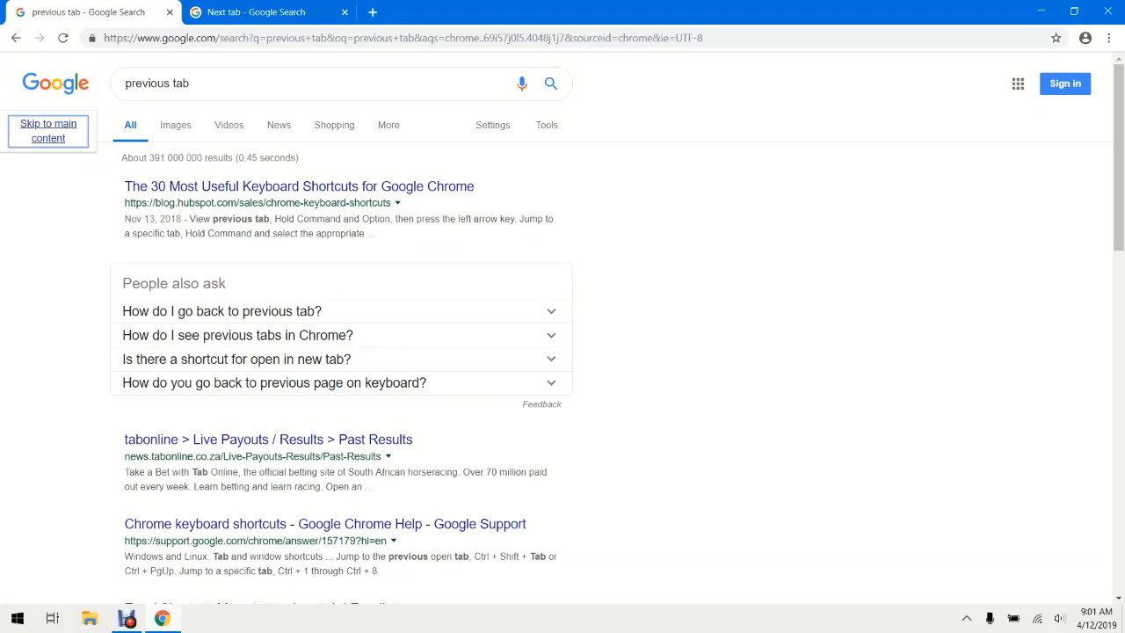
Switch to the tab holding the 'previous tab' Google results.
left_click(268, 12)
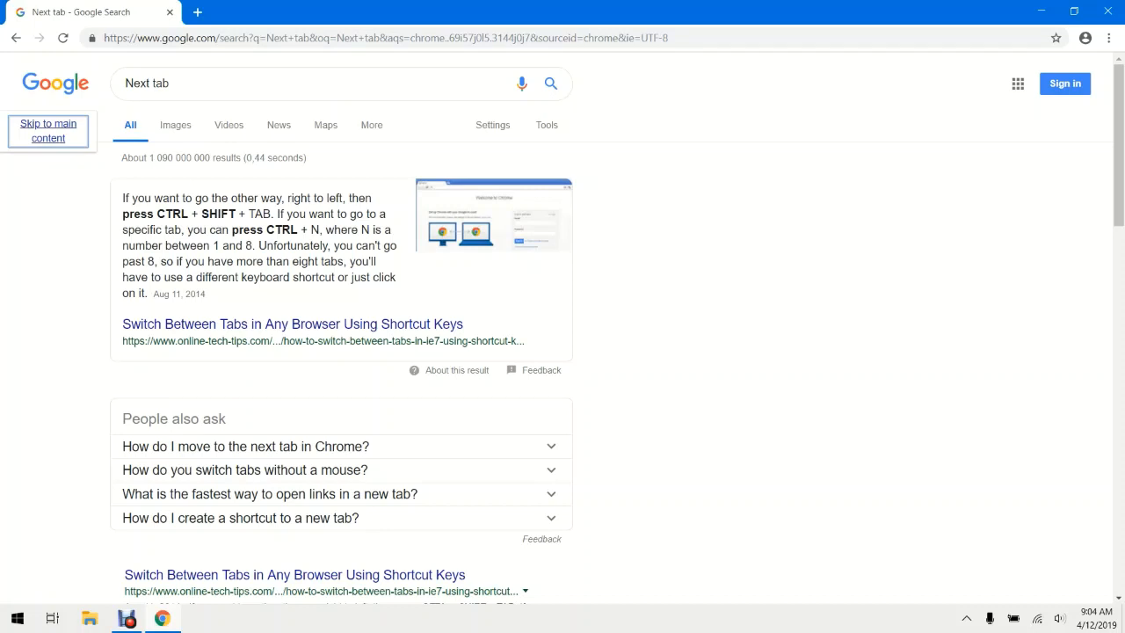
Move to the tab showing the 'Next tab' Google results.
left_click(197, 12)
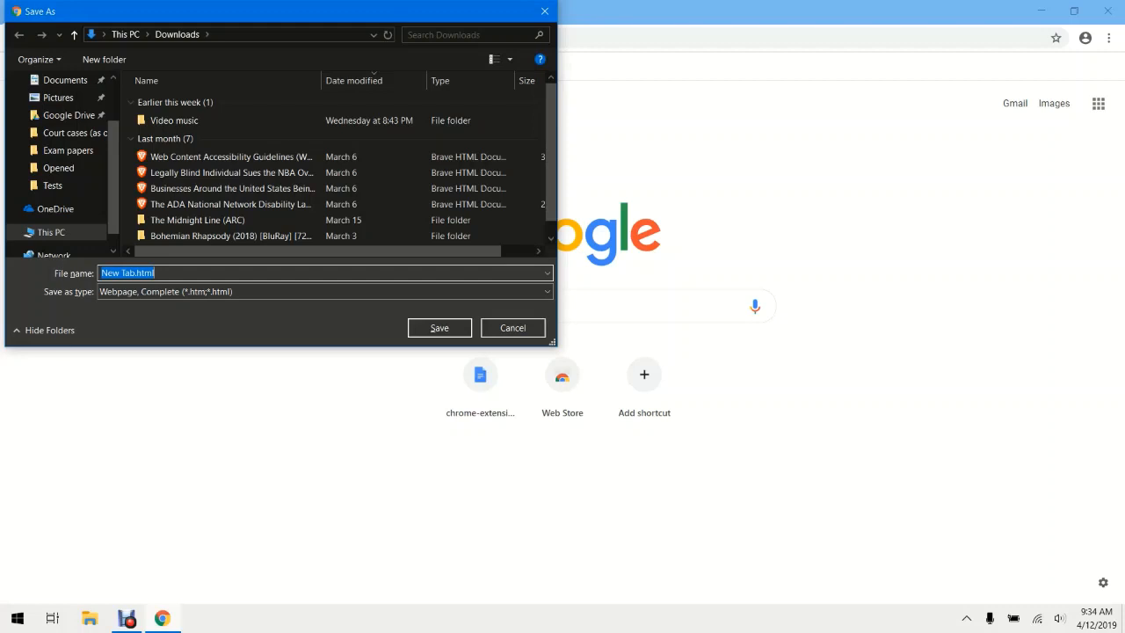
Save New Tab.html to Downloads as Webpage, Complete.
left_click(513, 327)
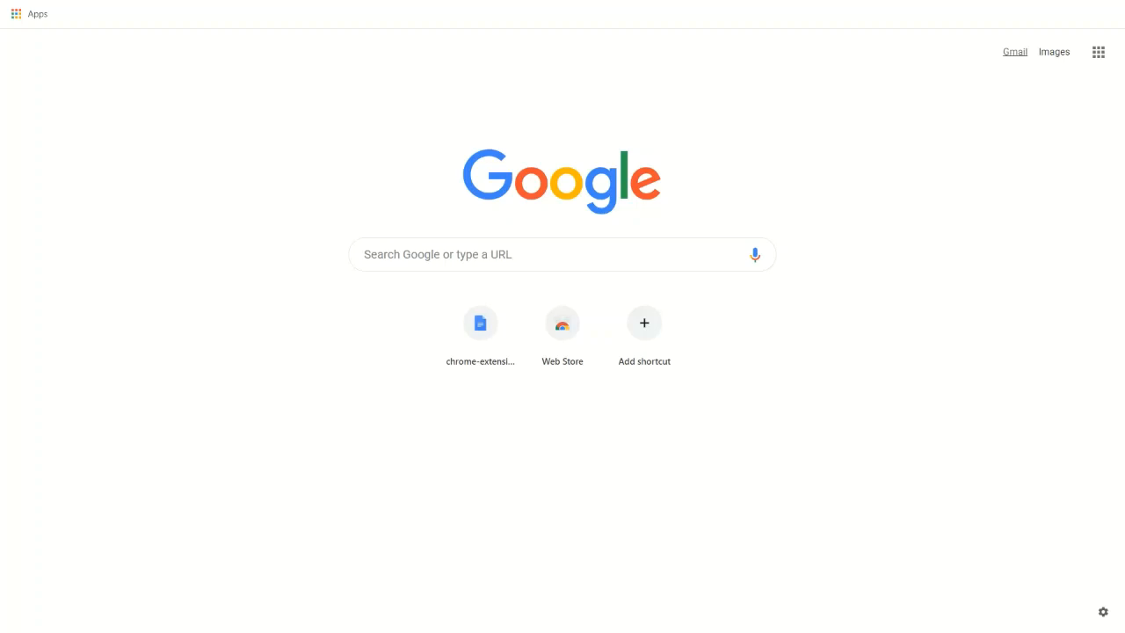